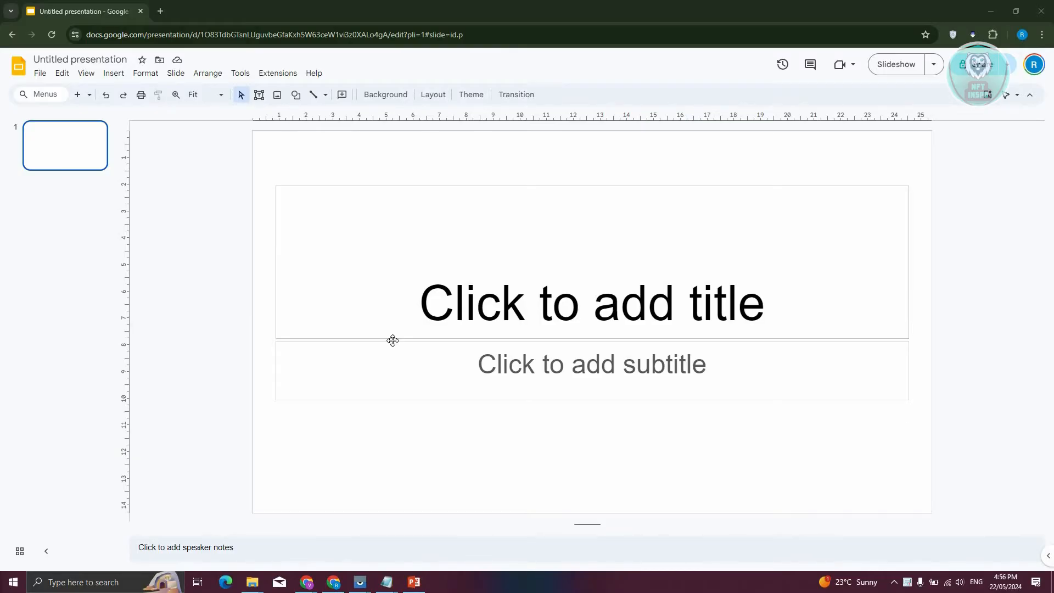
pyautogui.moveTo(347, 306)
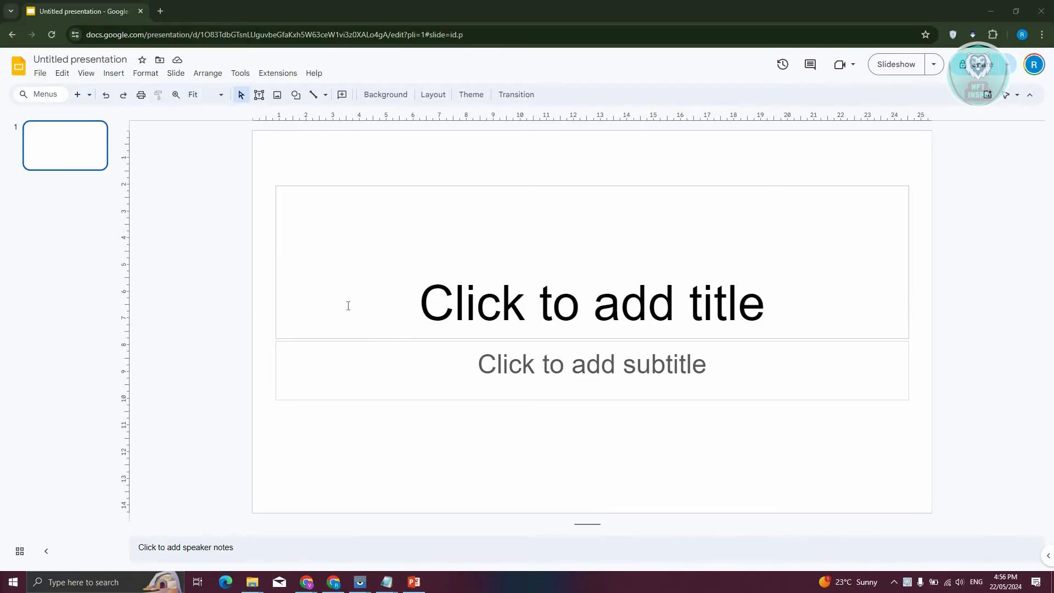
pyautogui.moveTo(343, 301)
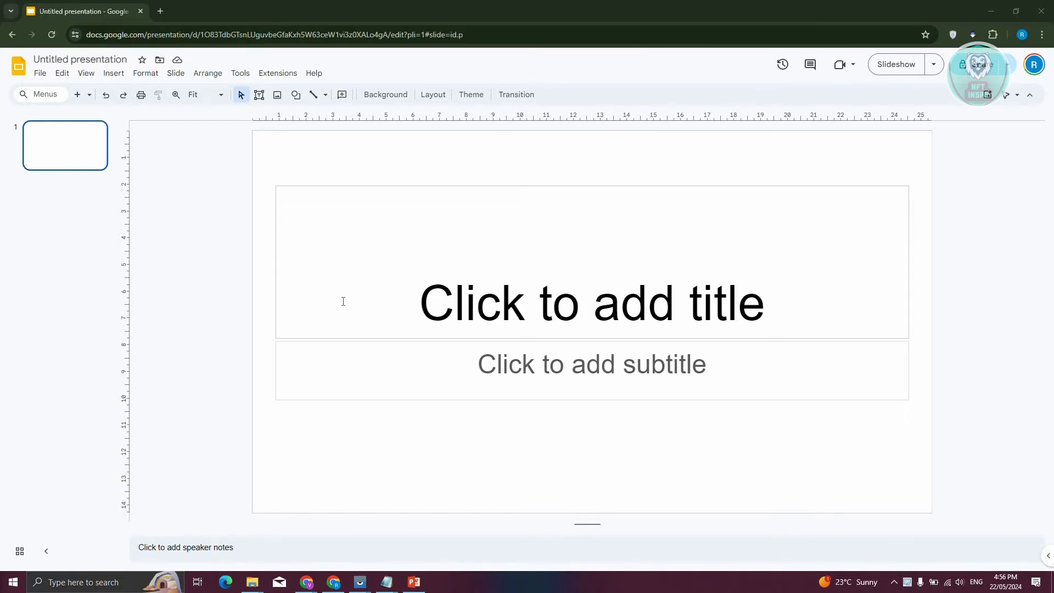
pyautogui.moveTo(408, 299)
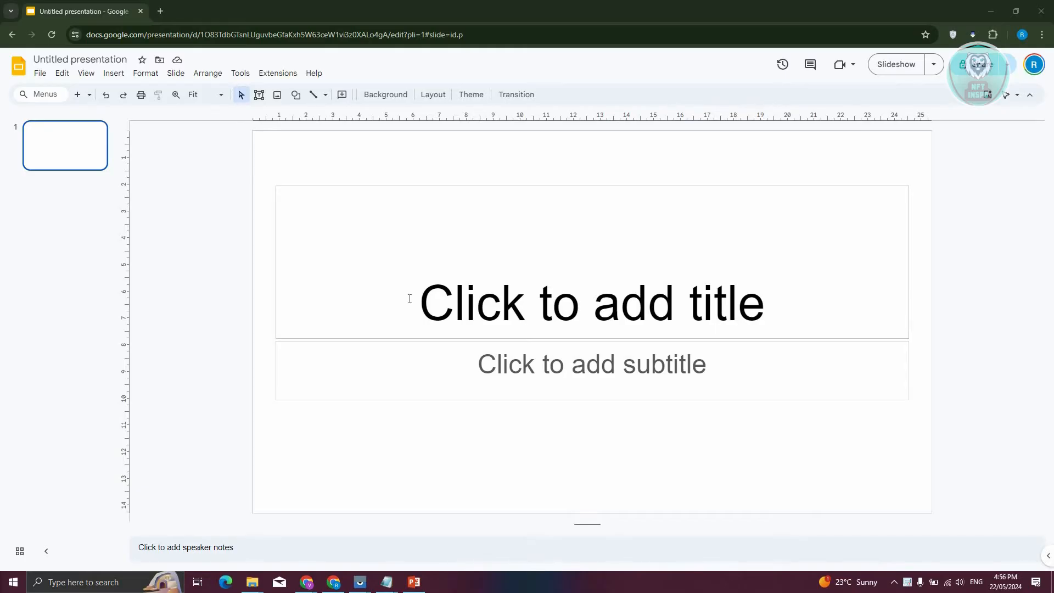
pyautogui.moveTo(359, 566)
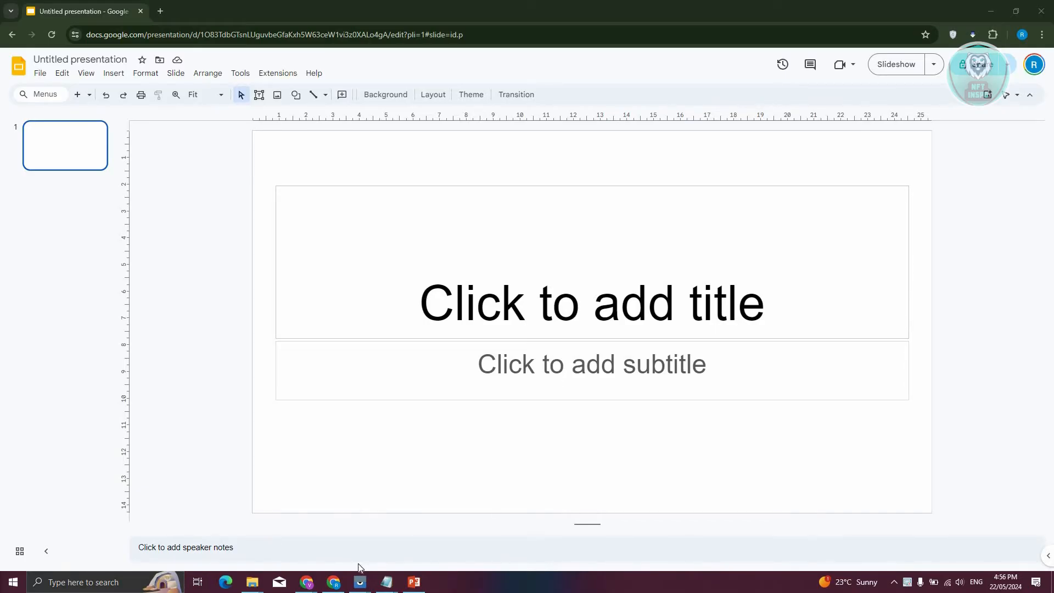
pyautogui.moveTo(265, 556)
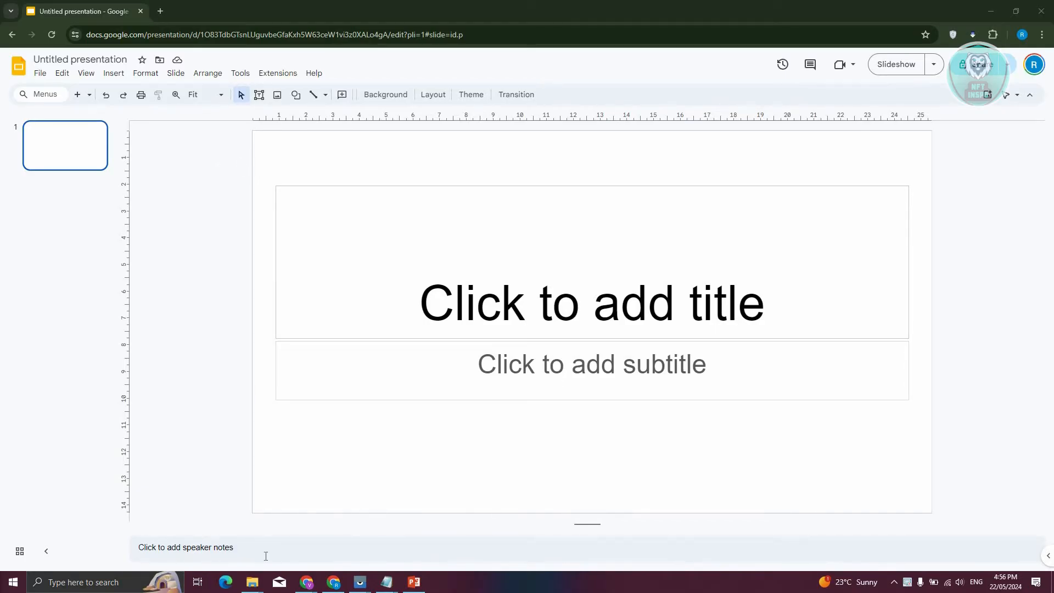
pyautogui.moveTo(252, 582)
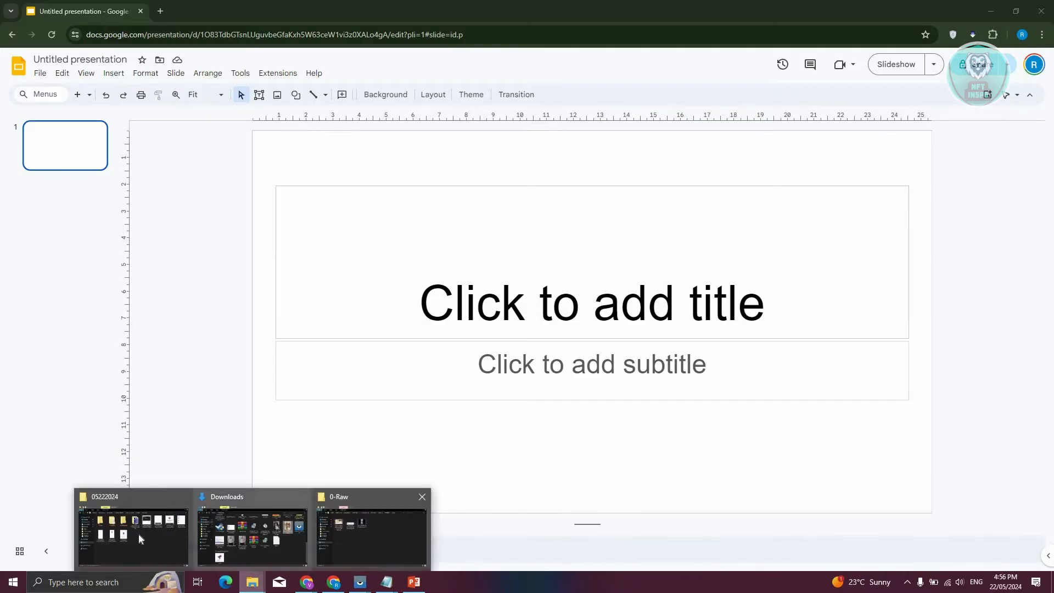
# Open the dog photo's folder, place the photo on slide one, and show the slide actions list
pyautogui.click(252, 531)
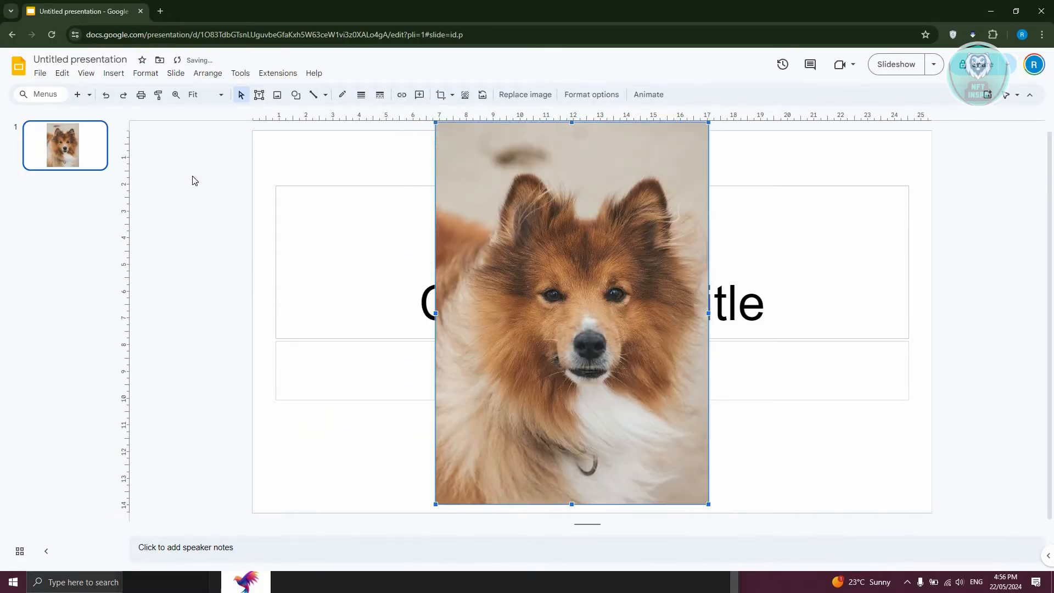
pyautogui.click(176, 72)
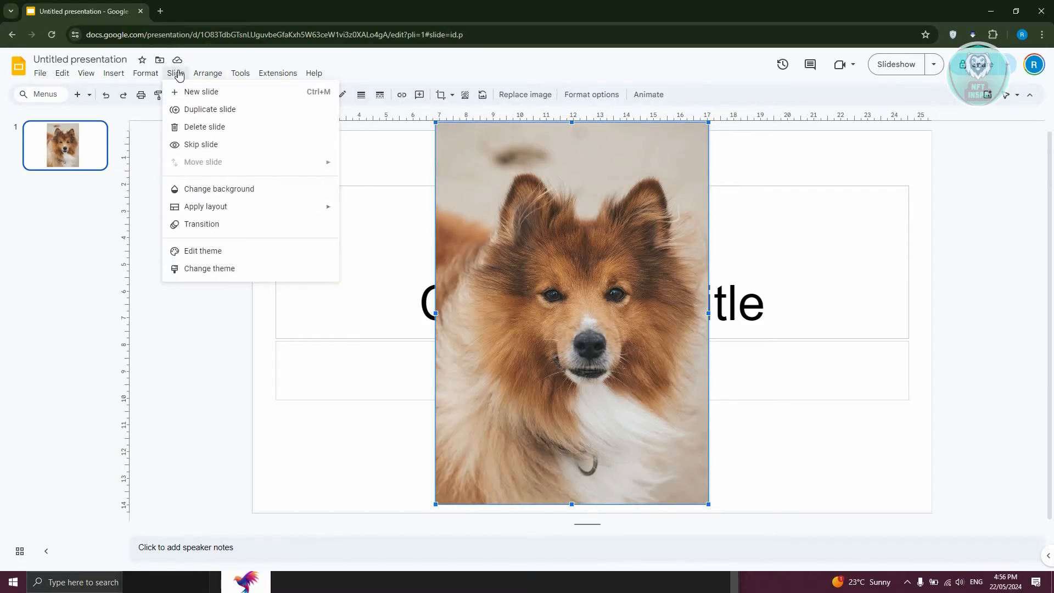
pyautogui.moveTo(201, 144)
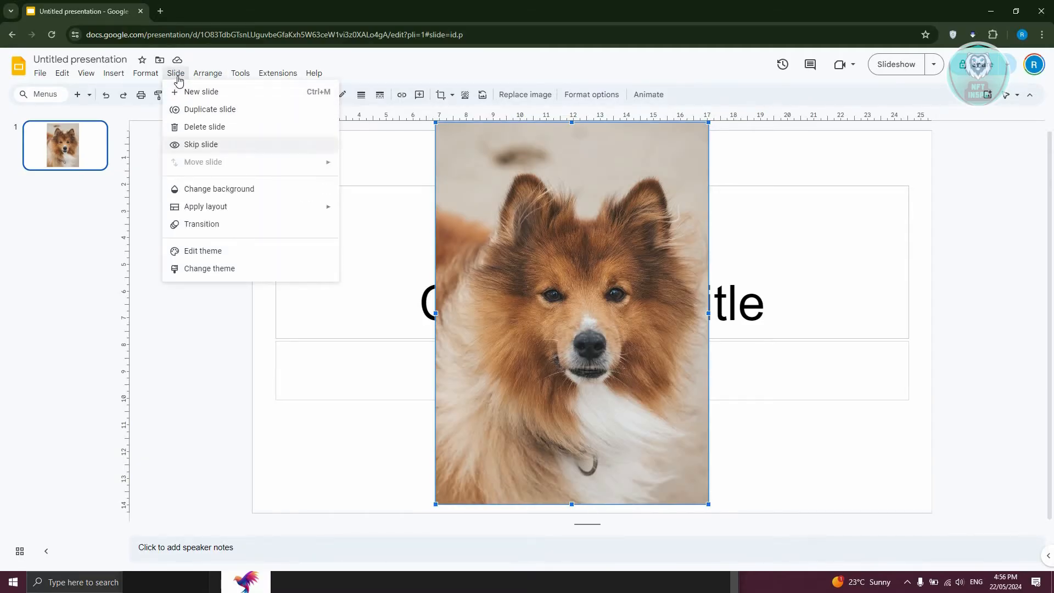
pyautogui.moveTo(201, 224)
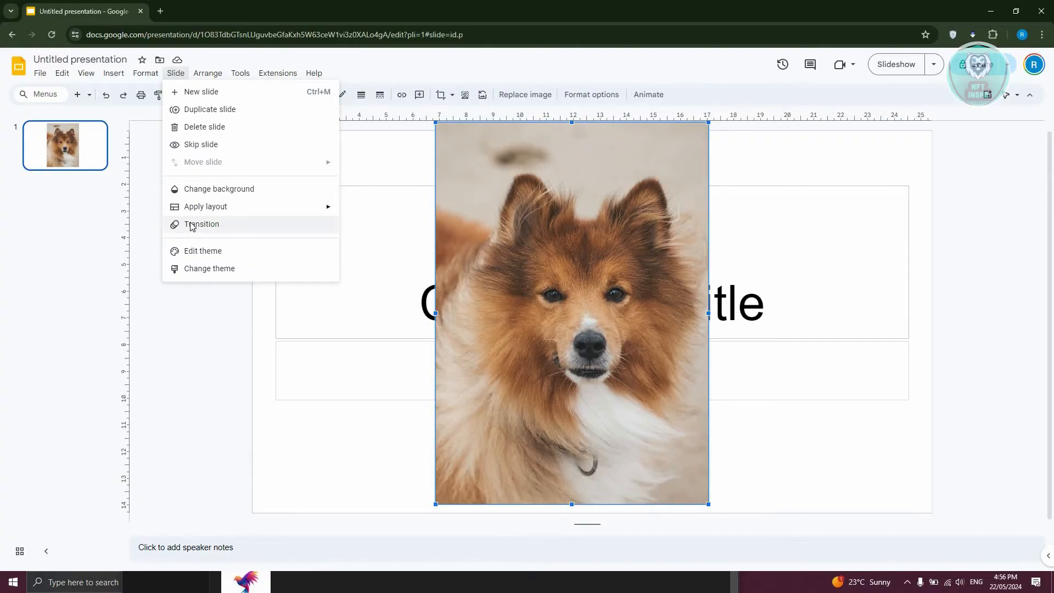
# Open the transition settings for the dog-photo slide from the Slide menu
pyautogui.click(201, 224)
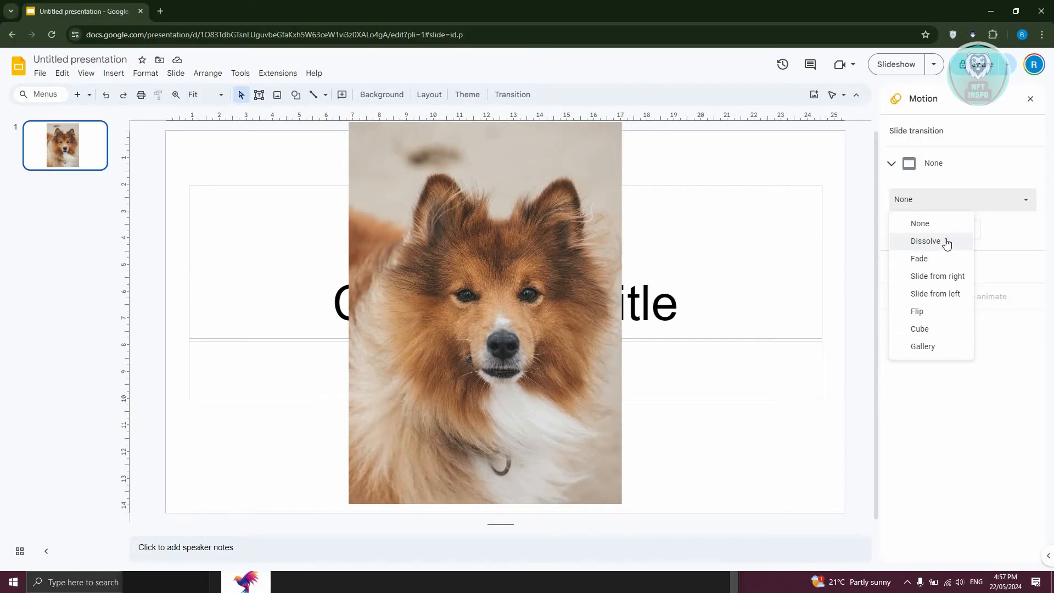
pyautogui.moveTo(767, 233)
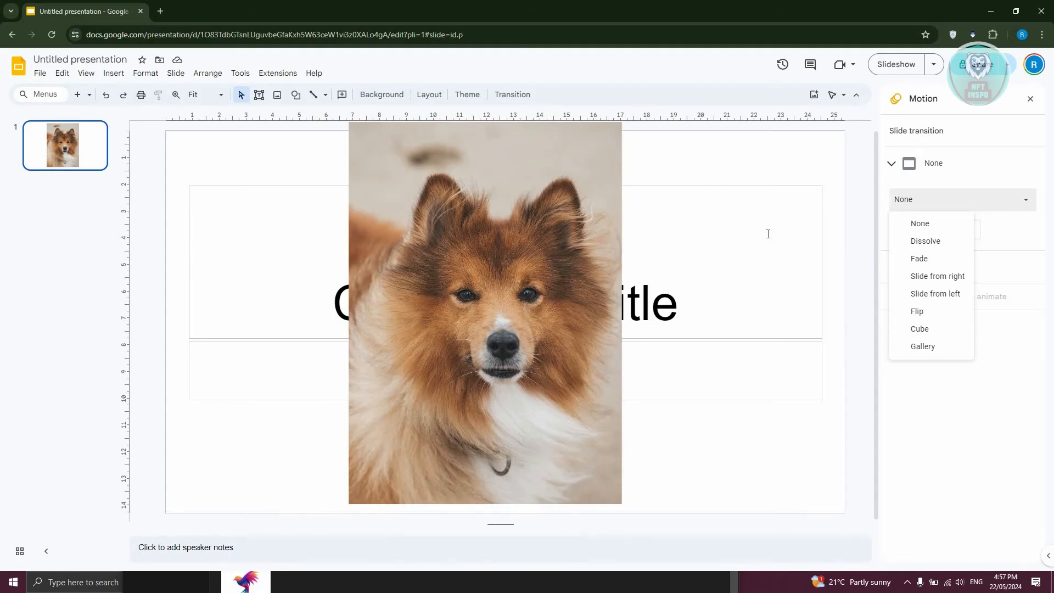
pyautogui.moveTo(663, 230)
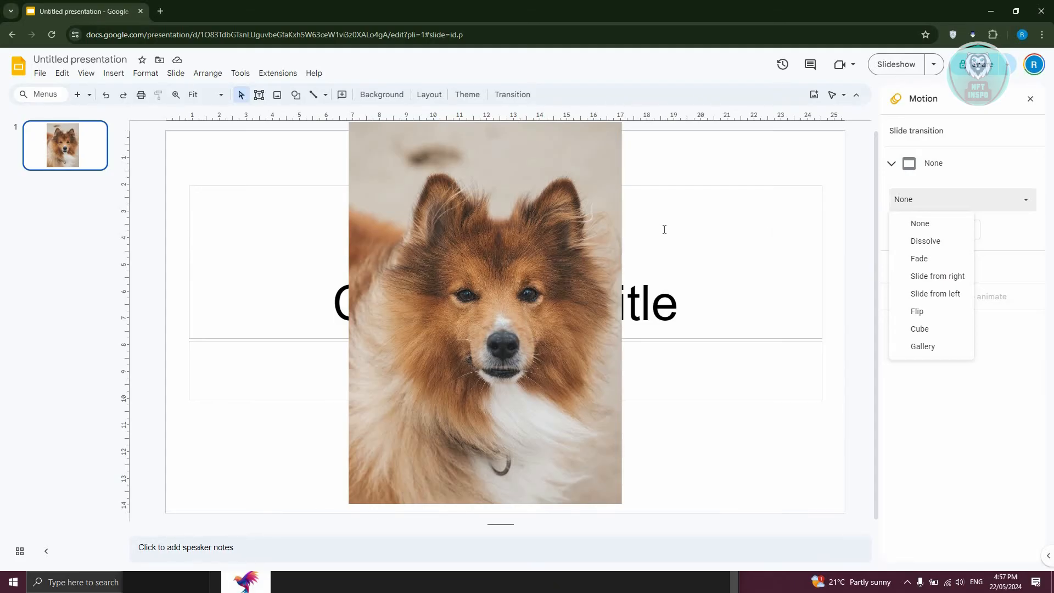